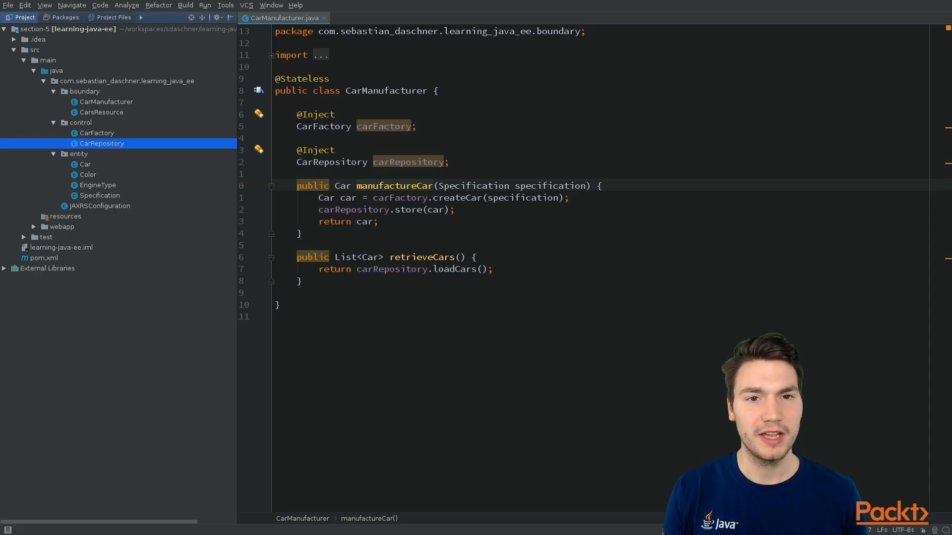
{"action": "left_click", "coordinate": [390, 186]}
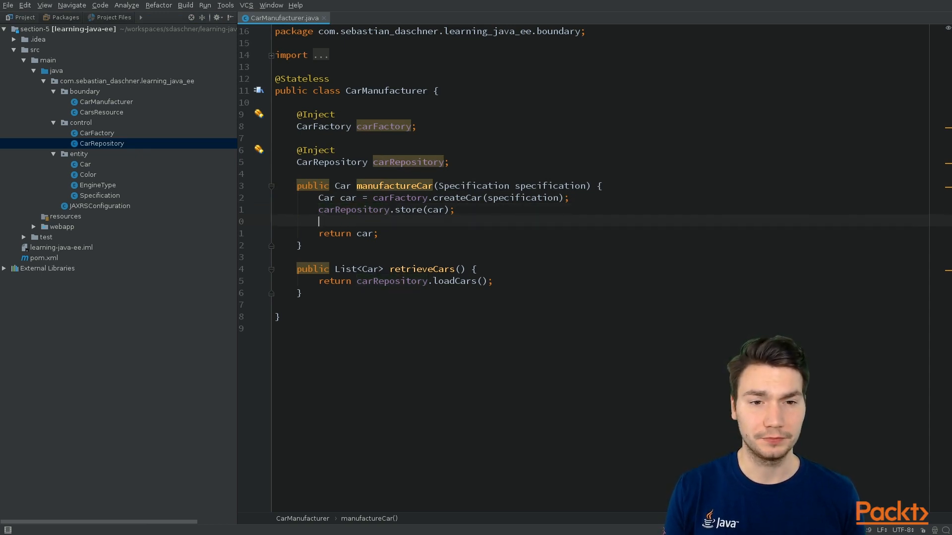
{"action": "type", "text": "//"}
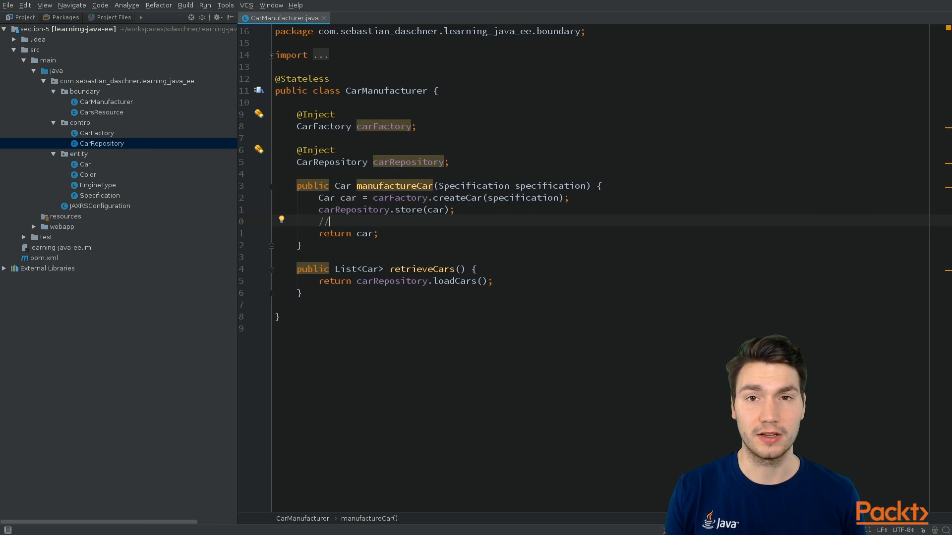
{"action": "type", "text": "ijt"}
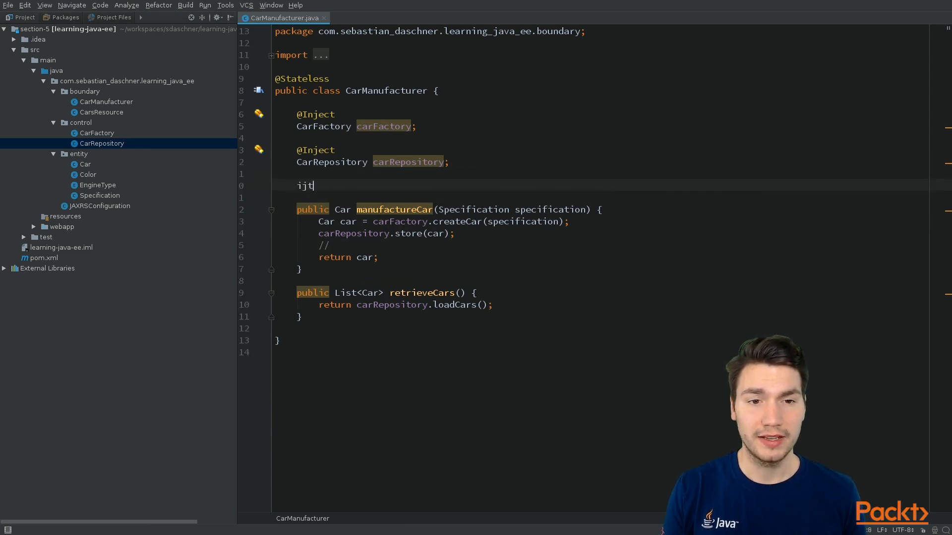
{"action": "type", "text": "CarProcessor carProcessor"}
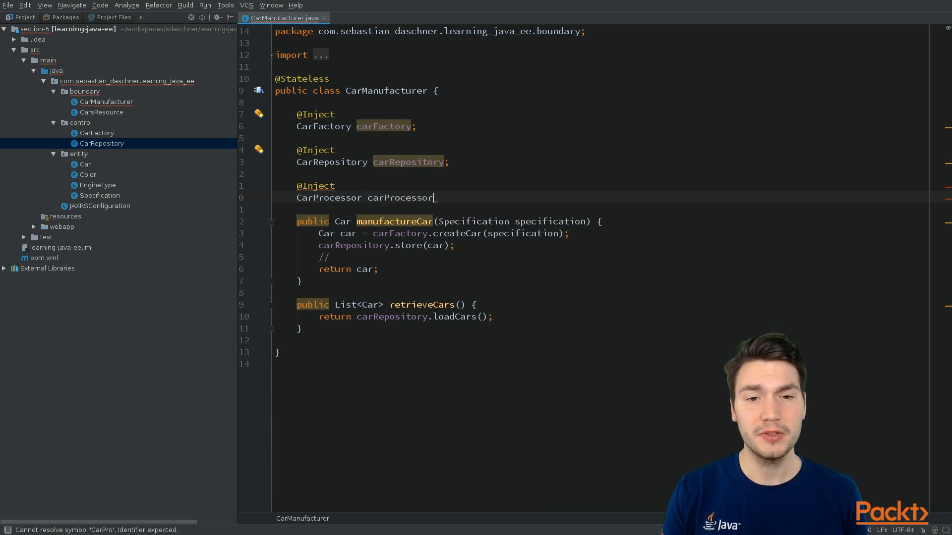
{"action": "type", "text": ";"}
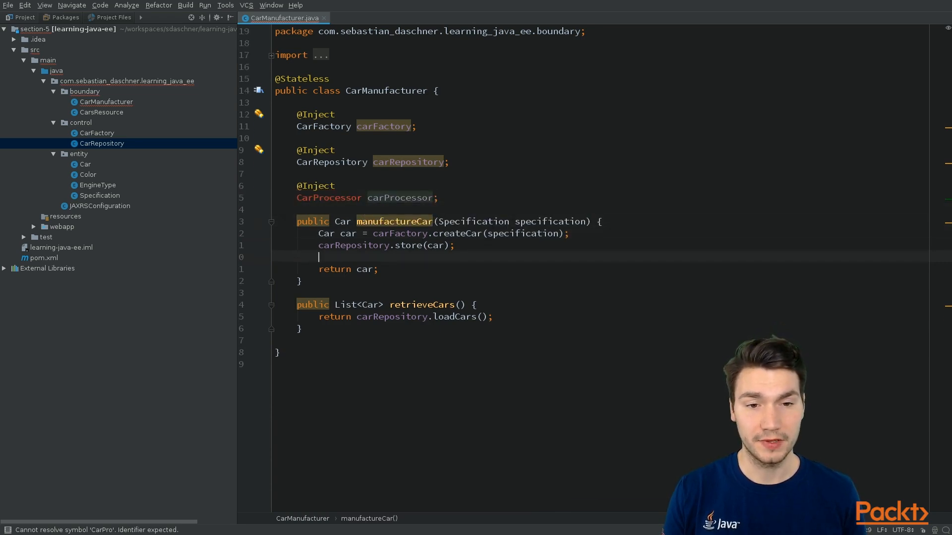
Call carProcessor.processNewCar(car) in manufactureCar after storing the car.
{"action": "type", "text": "carProcessor"}
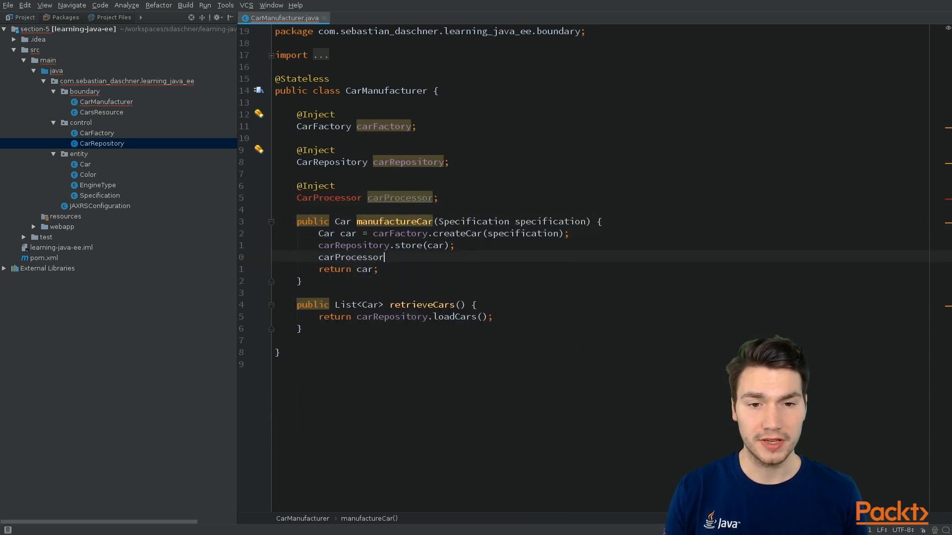
{"action": "type", "text": ".processo"}
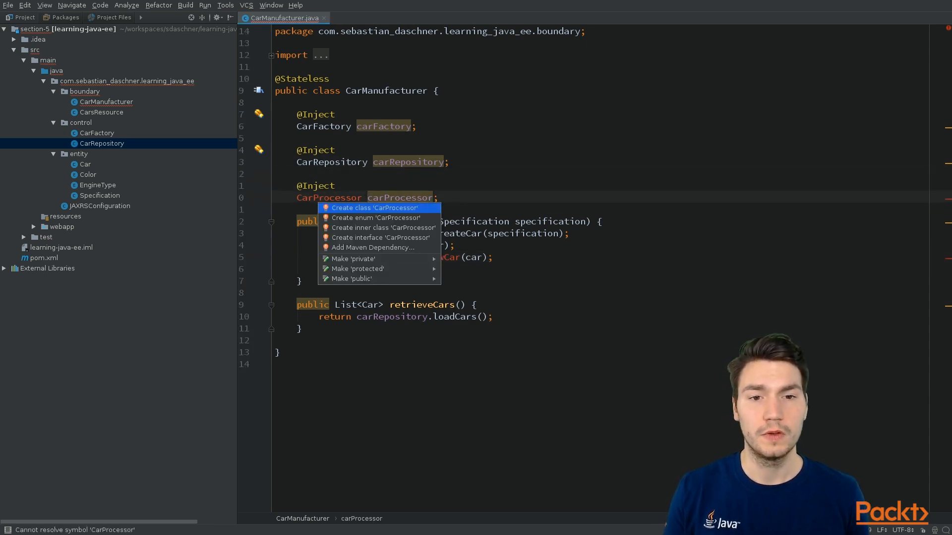
Create the missing CarProcessor class and have processNewCar wait two seconds with LockSupport.parkNanos.
{"action": "left_click", "coordinate": [372, 208]}
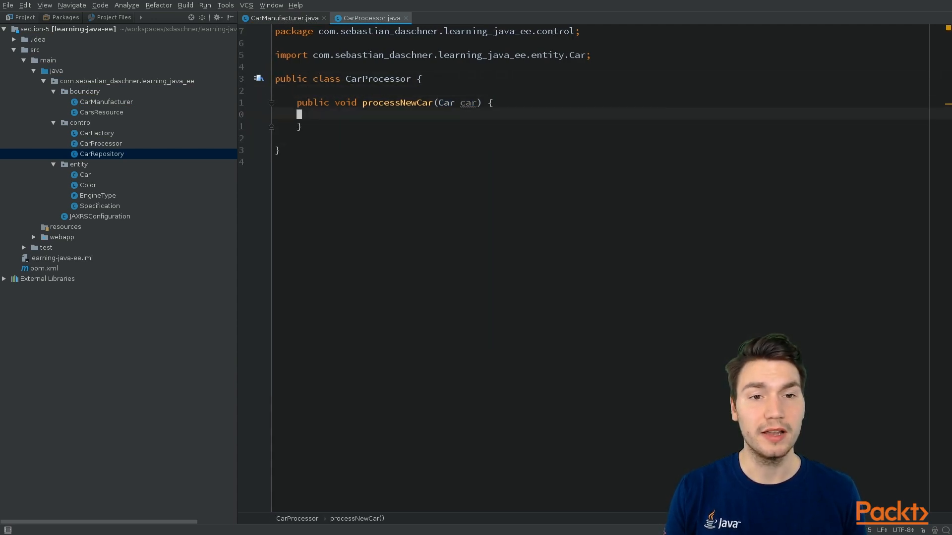
{"action": "type", "text": "lsp"}
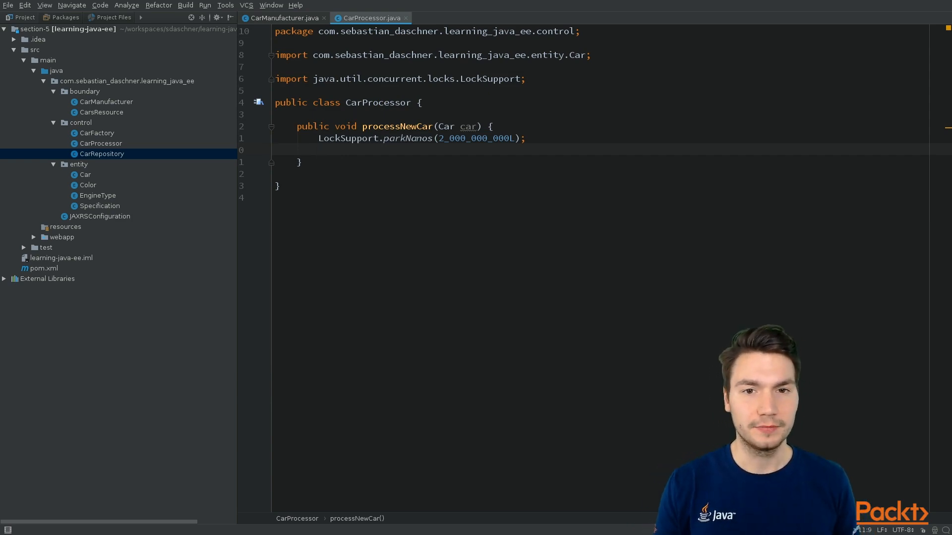
Build the result string "processed: " + car and print it with System.out.println(result).
{"action": "type", "text": "String"}
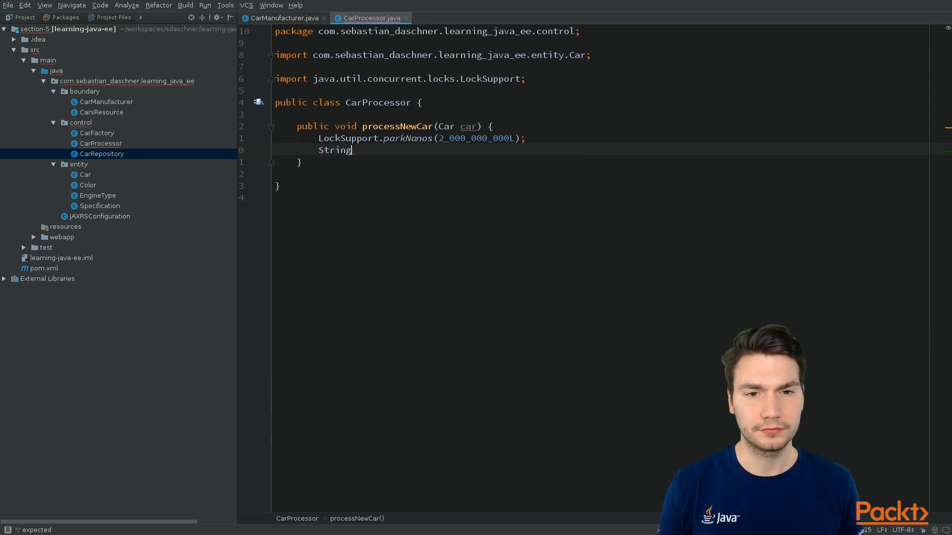
{"action": "type", "text": "result = \""}
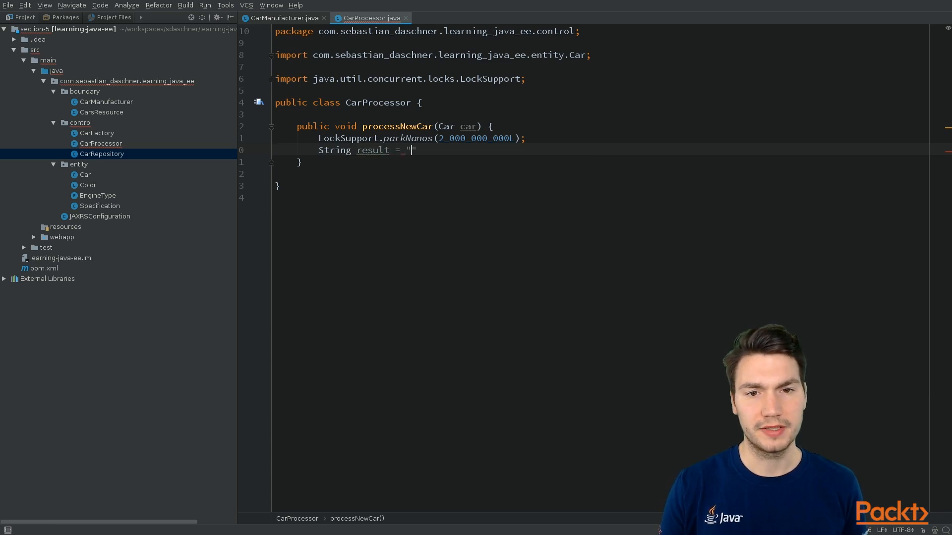
{"action": "type", "text": "processed"}
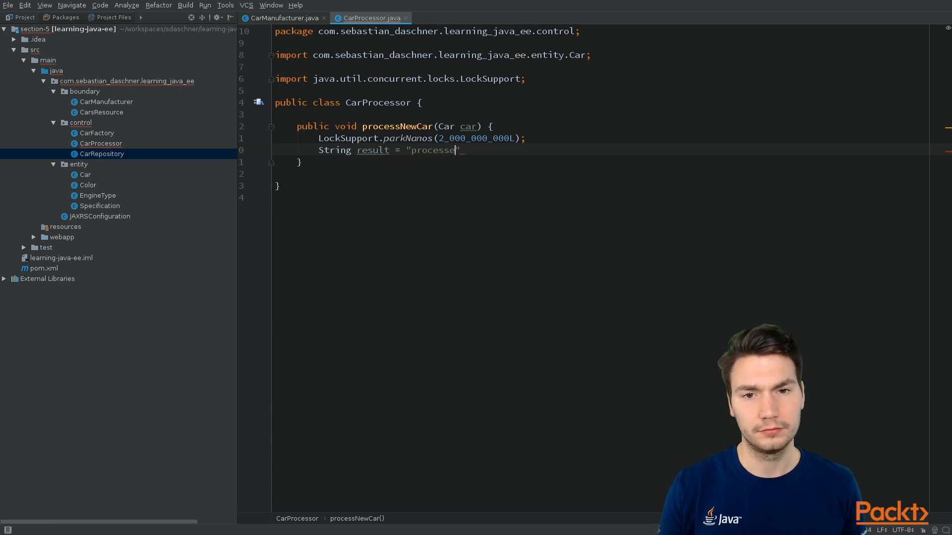
{"action": "type", "text": "d: \"+car"}
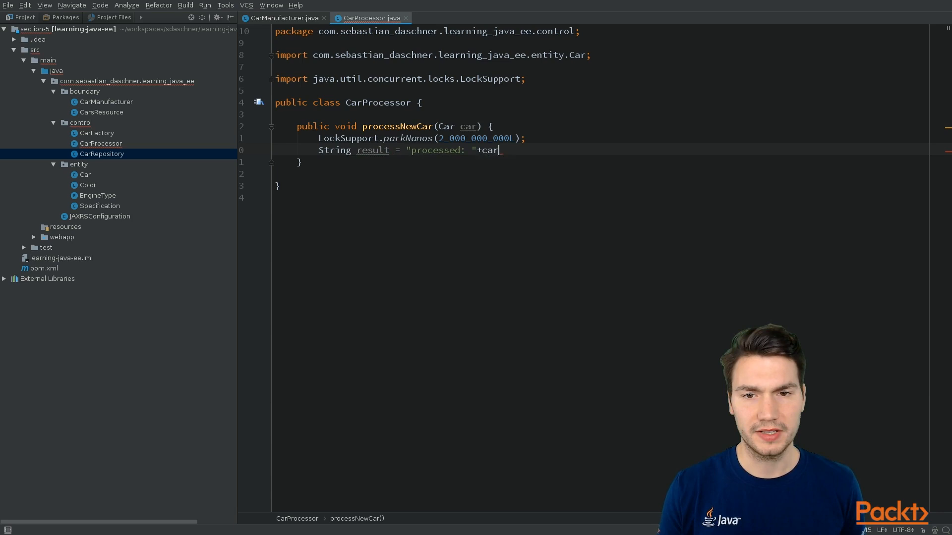
{"action": "type", "text": "System.out.println();"}
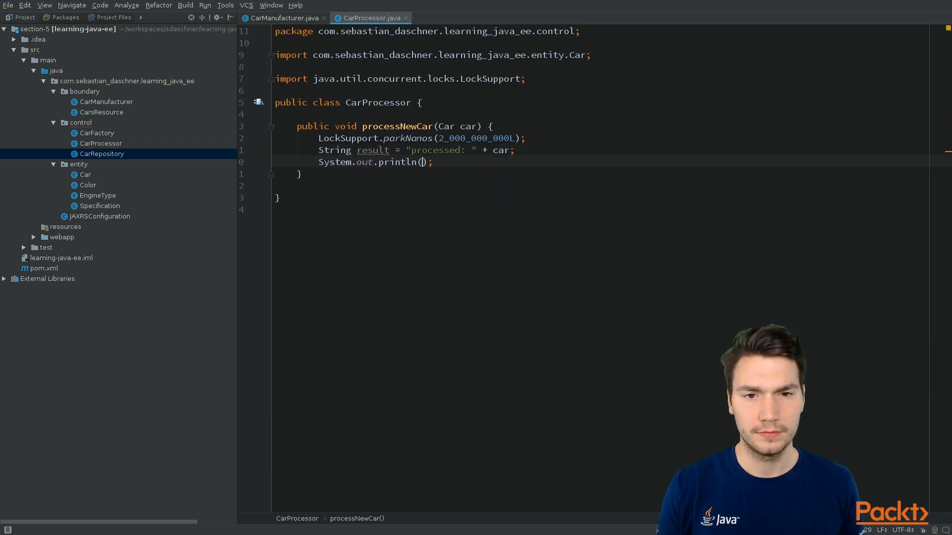
{"action": "type", "text": "result"}
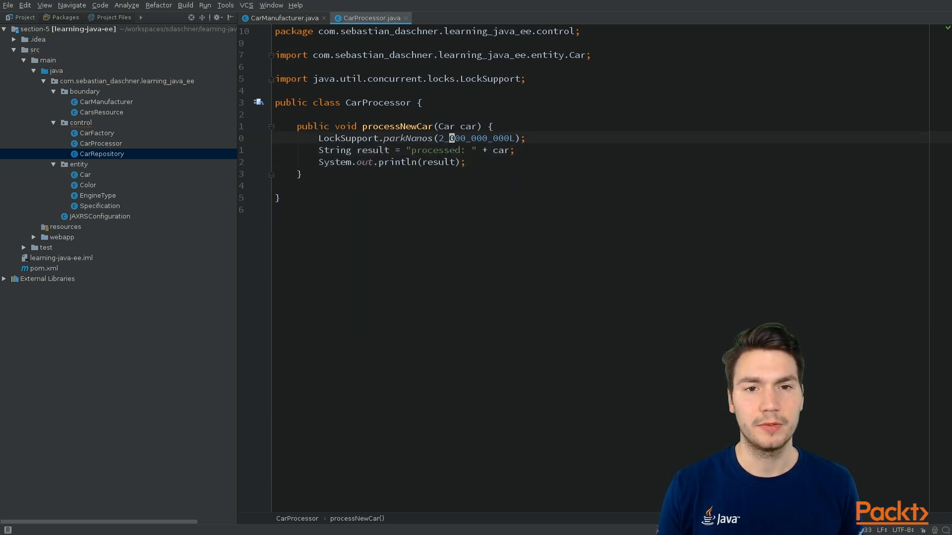
{"action": "left_click", "coordinate": [281, 18]}
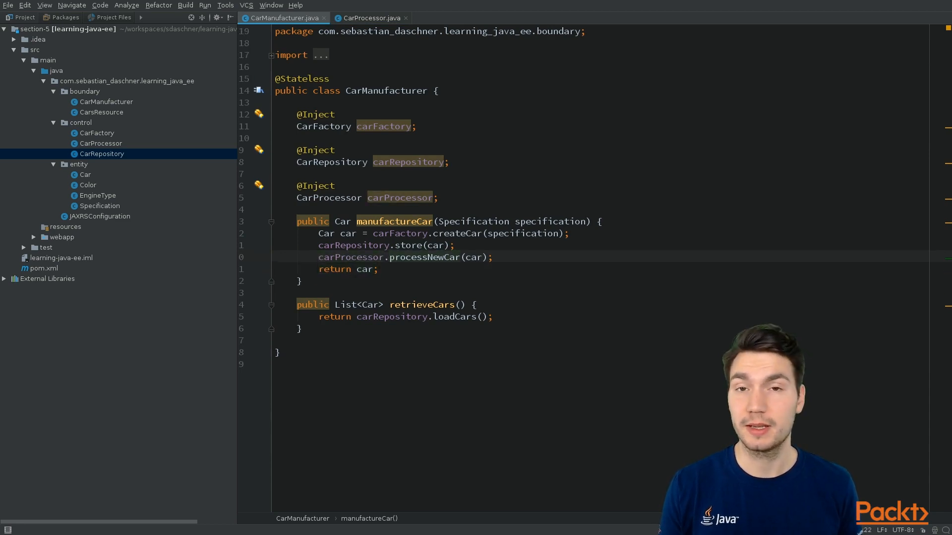
{"action": "left_click", "coordinate": [368, 17]}
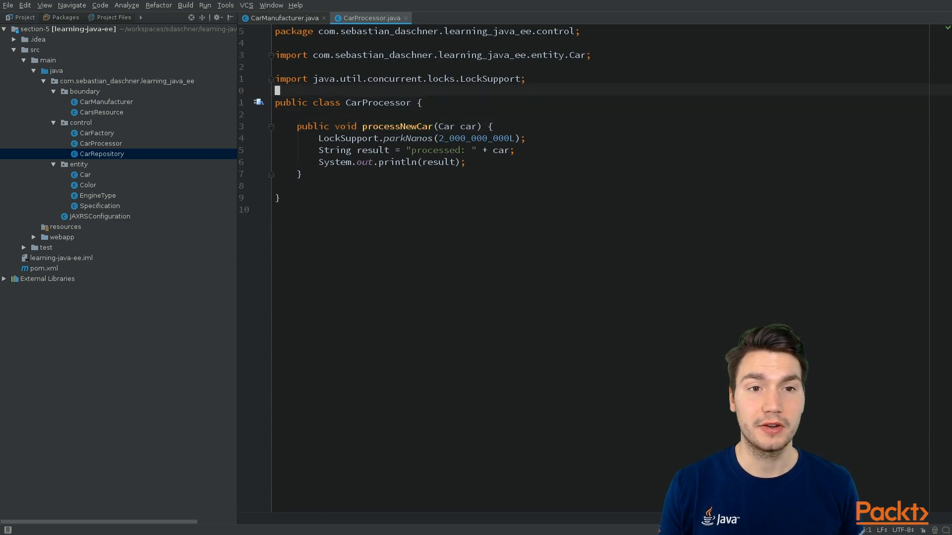
{"action": "type", "text": "@Stateless"}
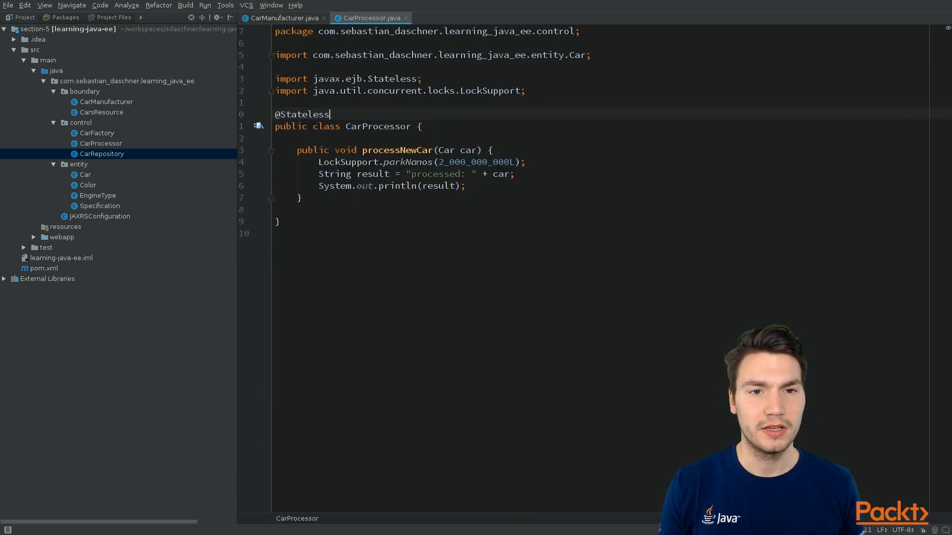
{"action": "type", "text": "@Asynchronous"}
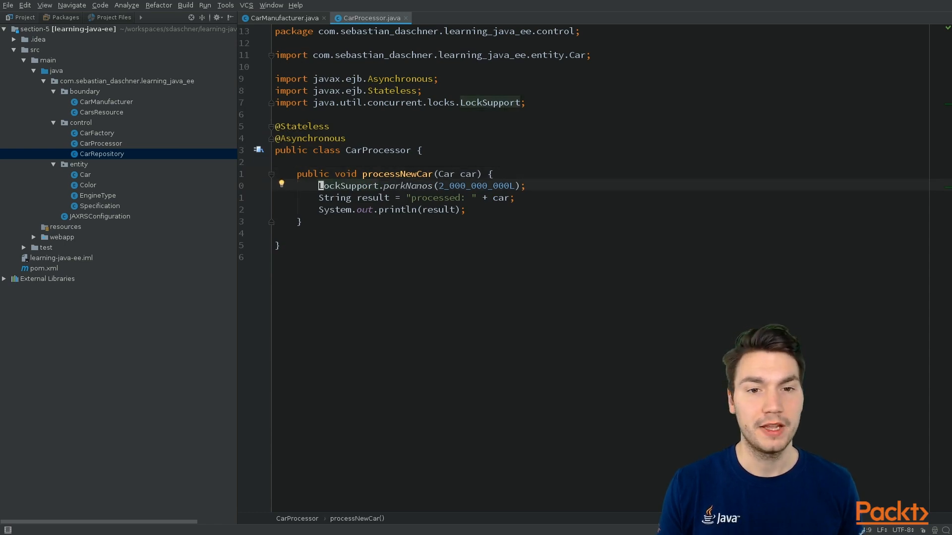
Review CarManufacturer and CarProcessor side by side, ending on the CarProcessor class.
{"action": "left_click", "coordinate": [281, 17]}
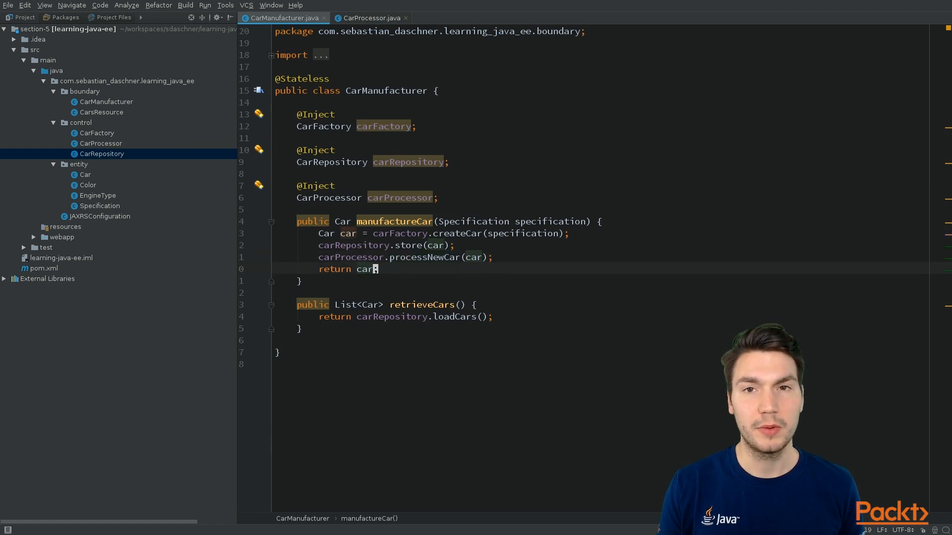
{"action": "left_click", "coordinate": [368, 18]}
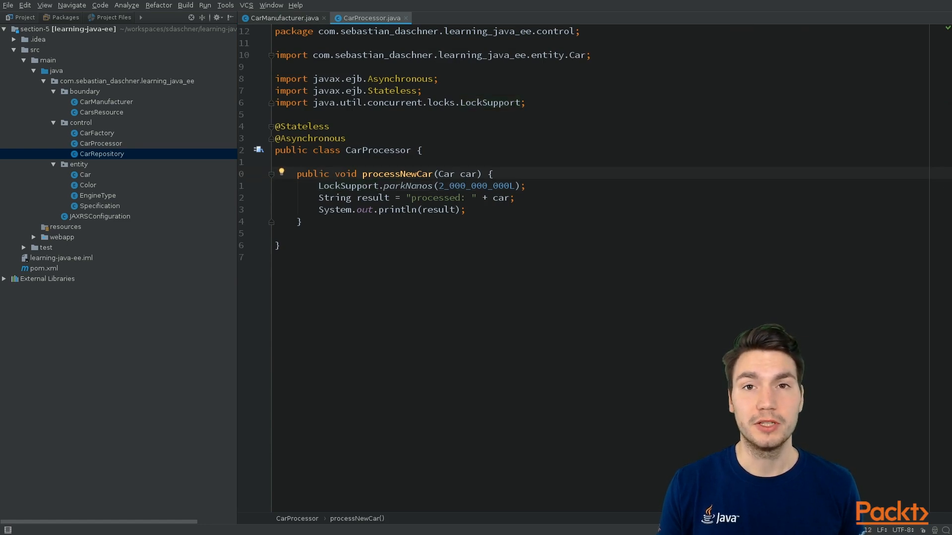
{"action": "left_click", "coordinate": [281, 18]}
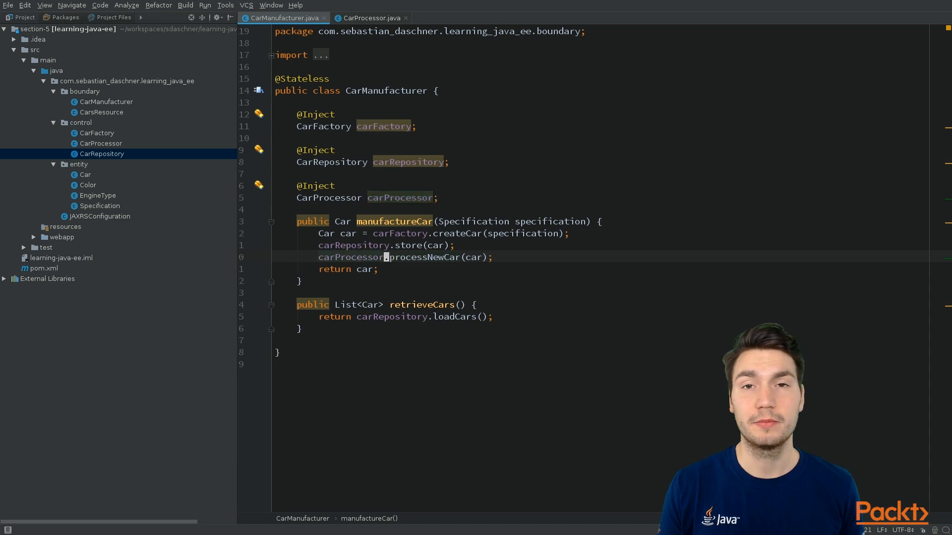
{"action": "left_click", "coordinate": [368, 18]}
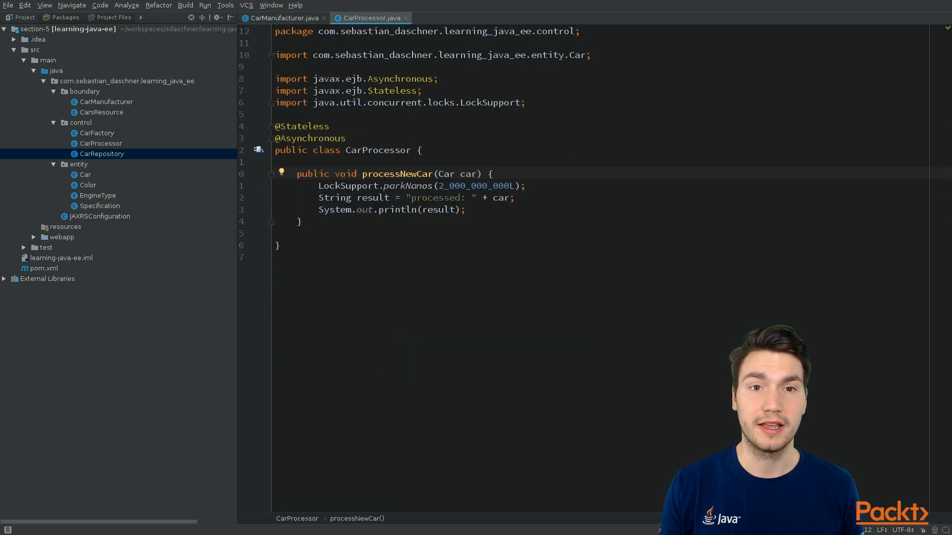
Make processNewCar return Future<String> with 'return new AsyncResult<>(result);'.
{"action": "type", "text": "Fu"}
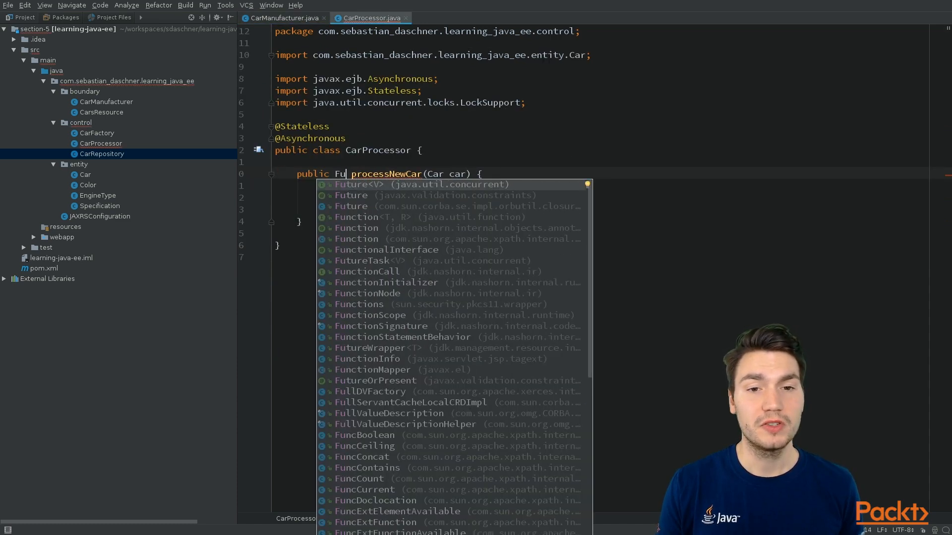
{"action": "left_click", "coordinate": [351, 184]}
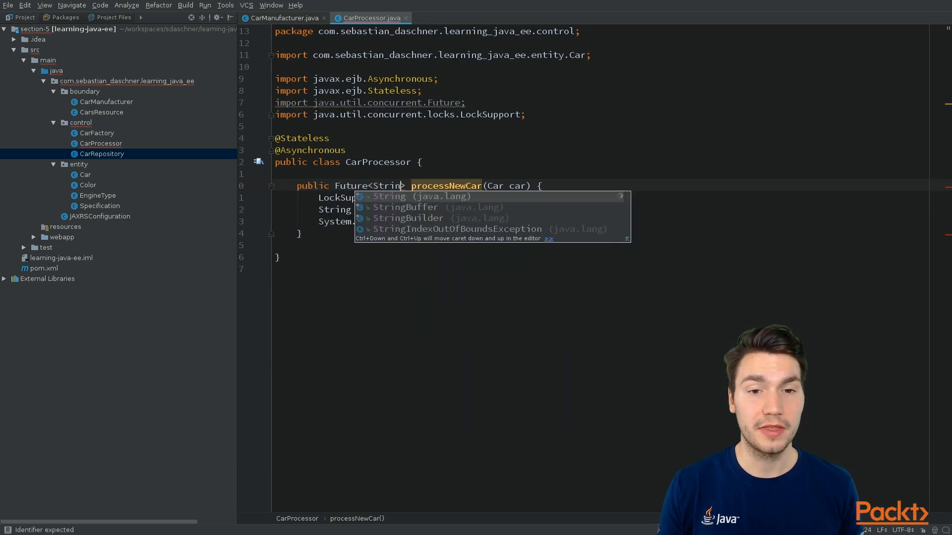
{"action": "key", "text": "Enter"}
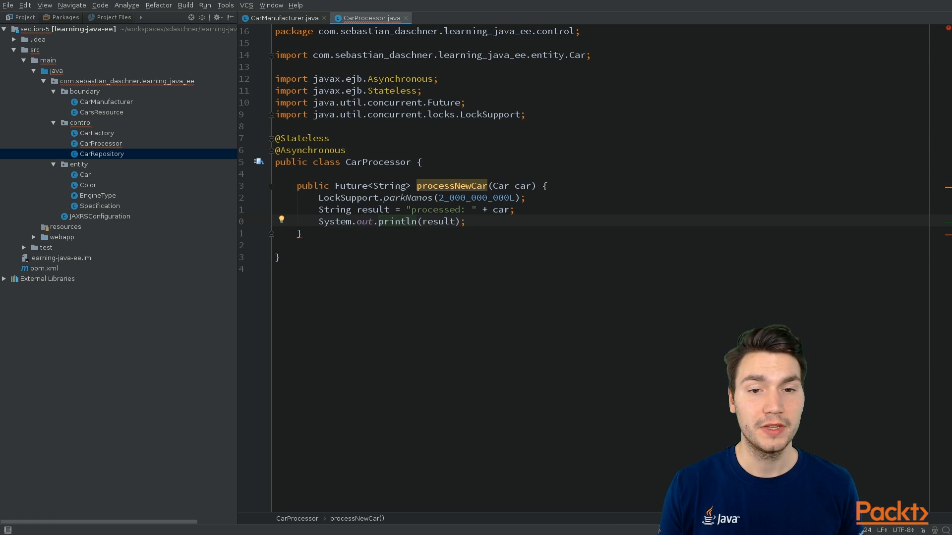
{"action": "type", "text": "return"}
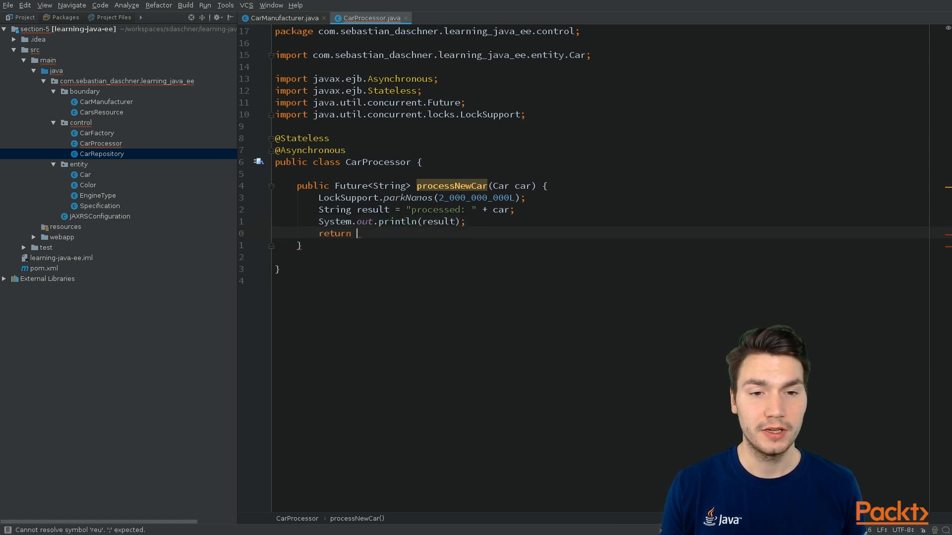
{"action": "type", "text": "new"}
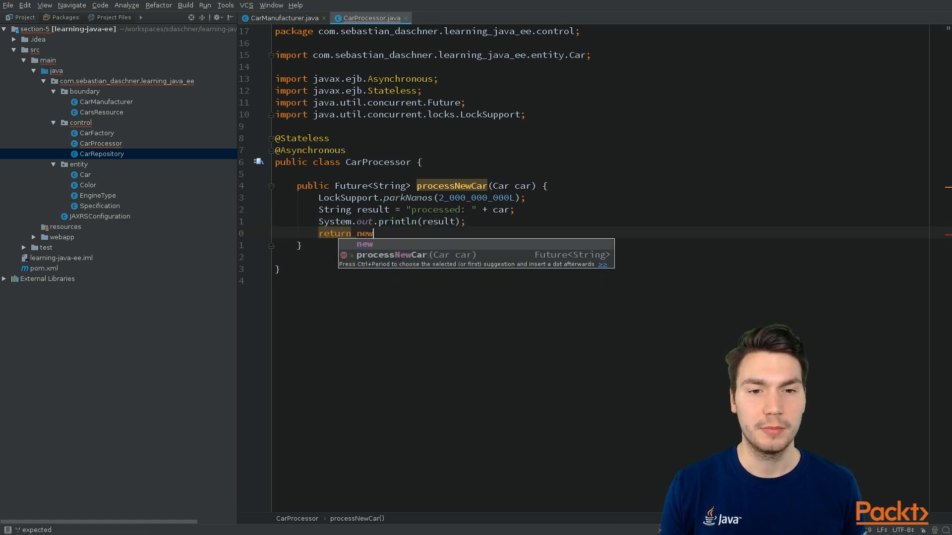
{"action": "type", "text": "A"}
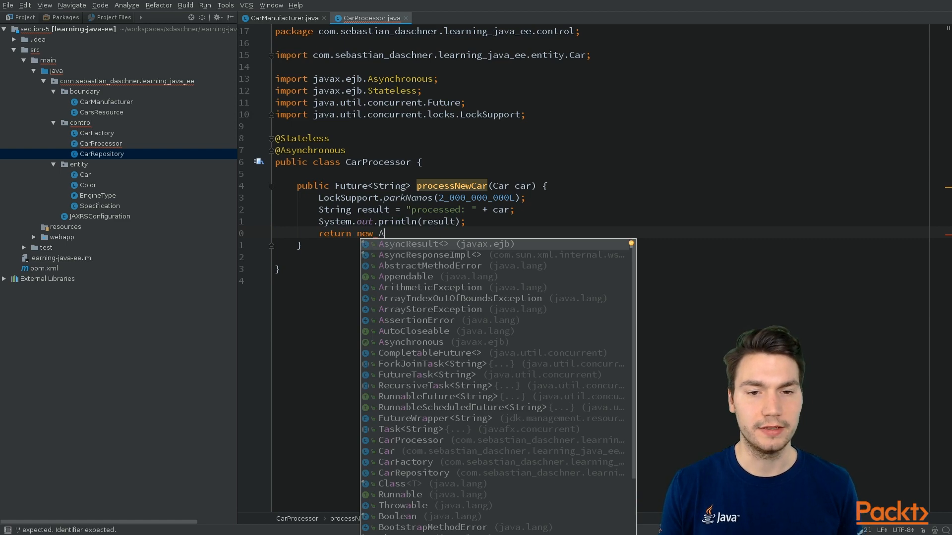
{"action": "left_click", "coordinate": [411, 244]}
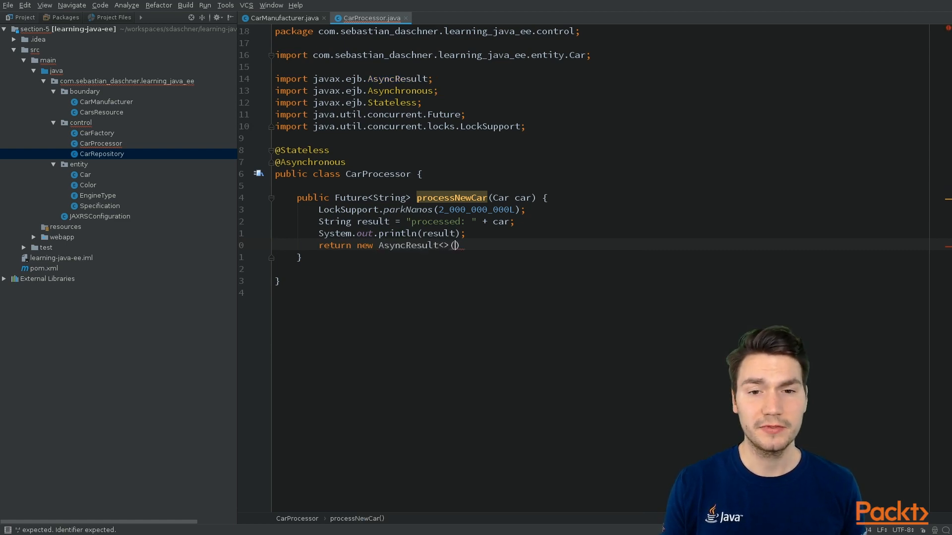
{"action": "type", "text": "result);"}
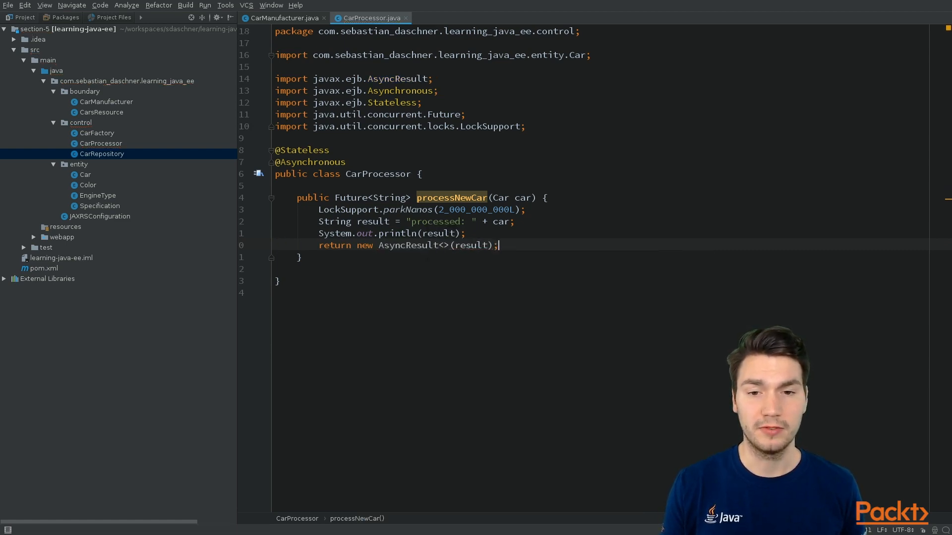
In CarManufacturer, start storing the call's result in a local resultFuture, then discard the unfinished line.
{"action": "key", "text": "ctrl+tab"}
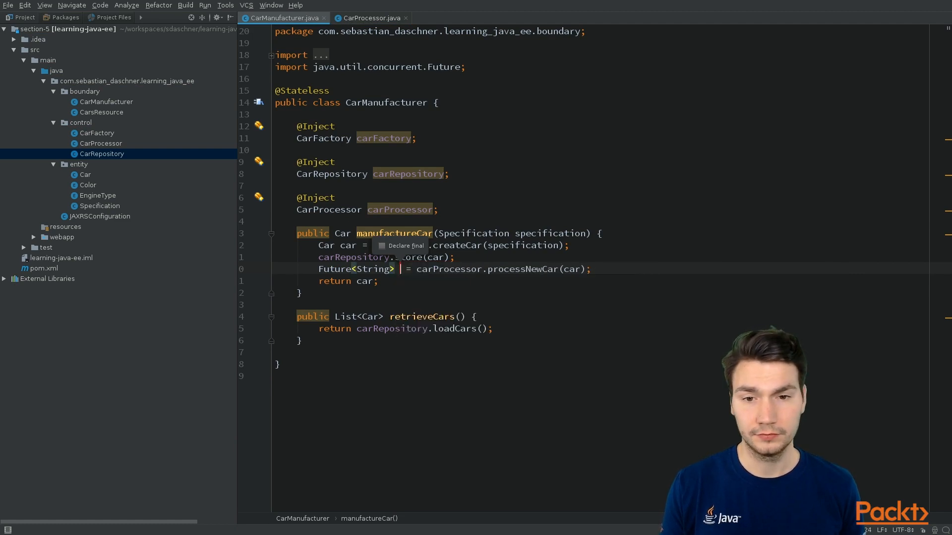
{"action": "type", "text": "resultFutur"}
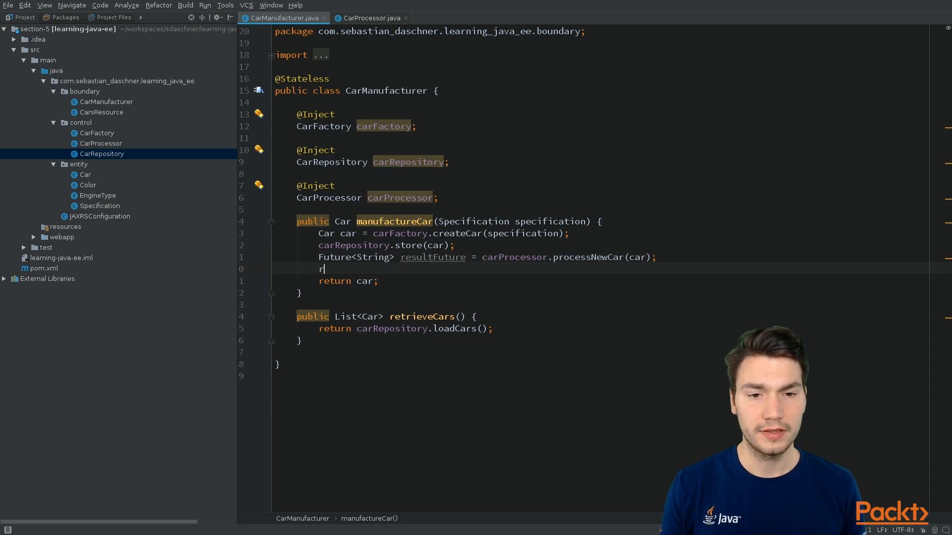
{"action": "type", "text": "esultFuture."}
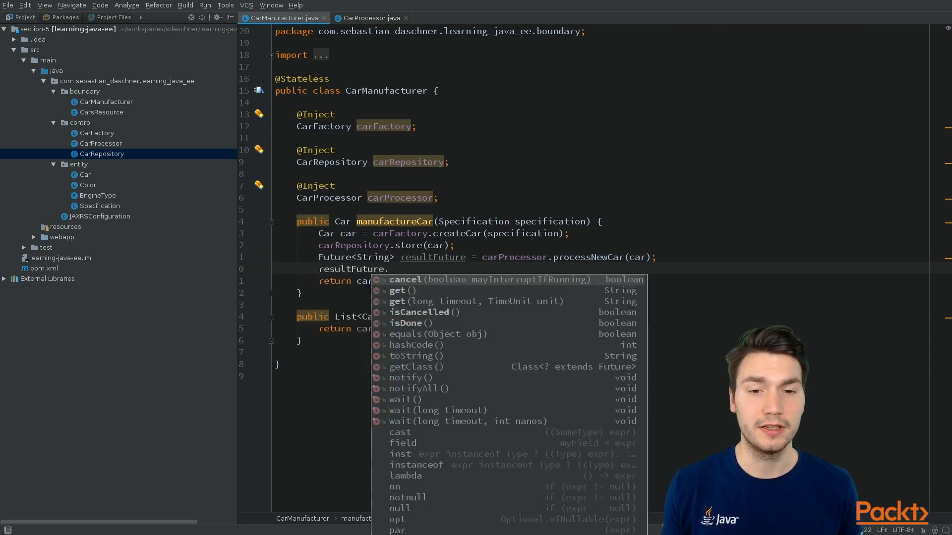
{"action": "key", "text": "Escape"}
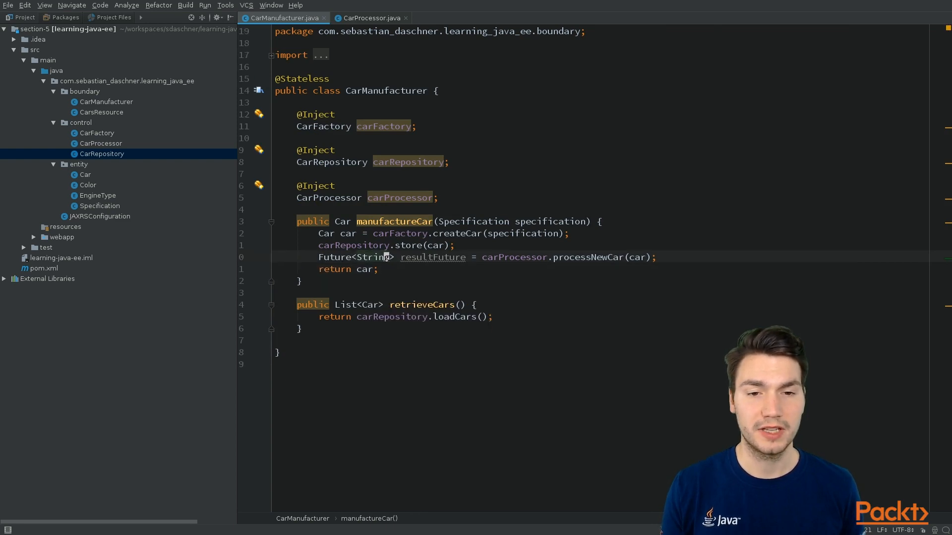
Revert processNewCar in CarProcessor back to a void method without AsyncResult.
{"action": "left_click", "coordinate": [368, 18]}
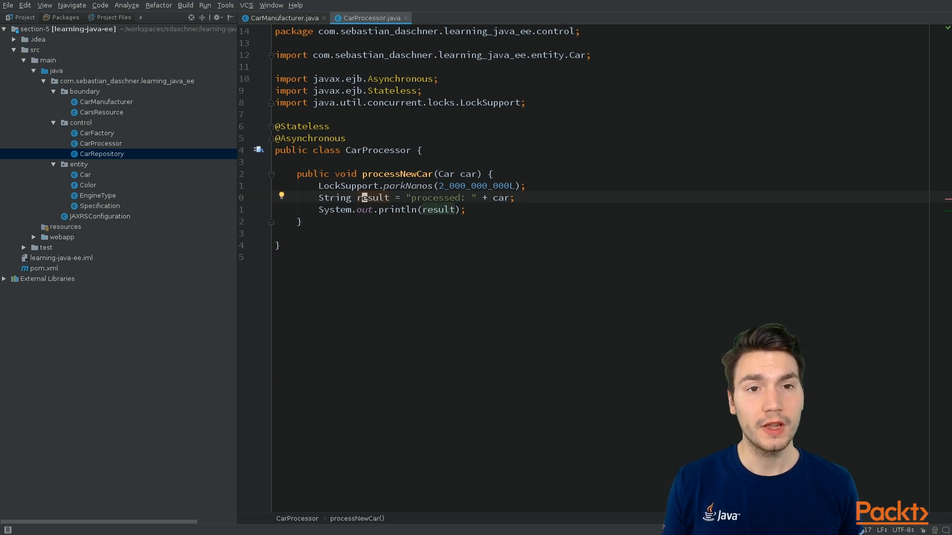
{"action": "left_click", "coordinate": [282, 17]}
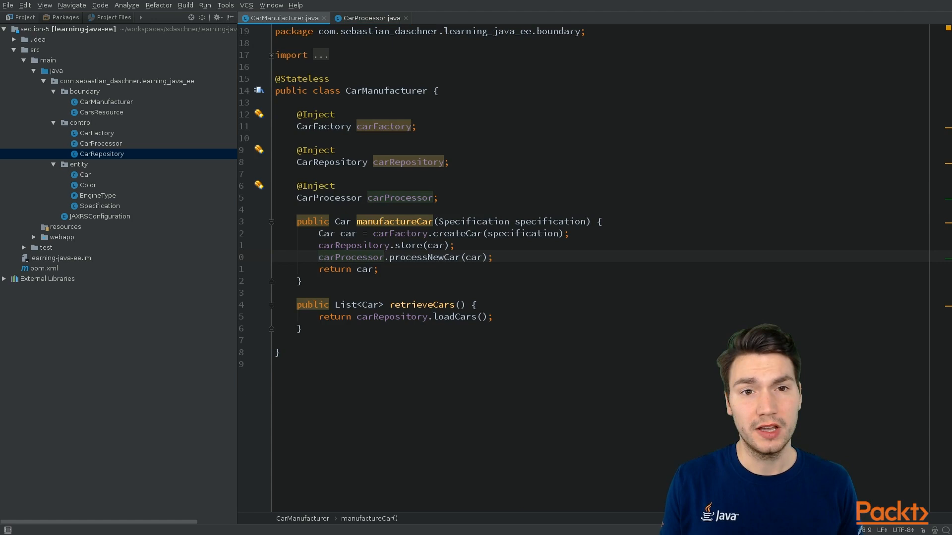
{"action": "left_click", "coordinate": [370, 18]}
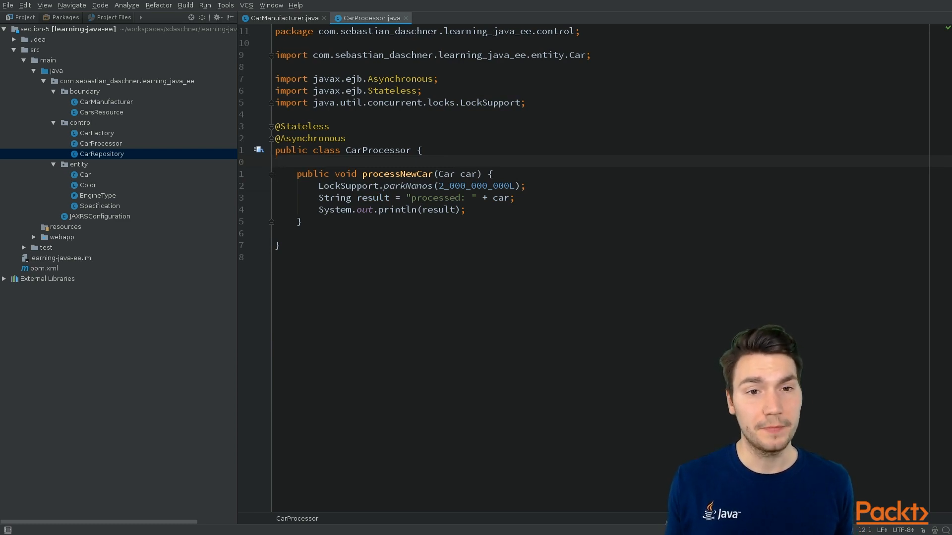
{"action": "left_click", "coordinate": [364, 197]}
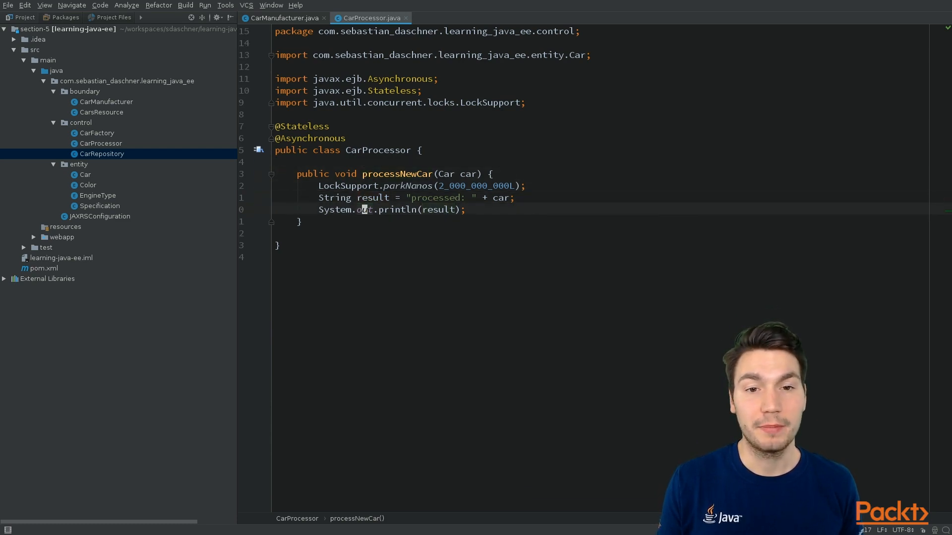
Revert manufactureCar to a plain processNewCar(car) call and return to CarManufacturer.
{"action": "left_click", "coordinate": [282, 18]}
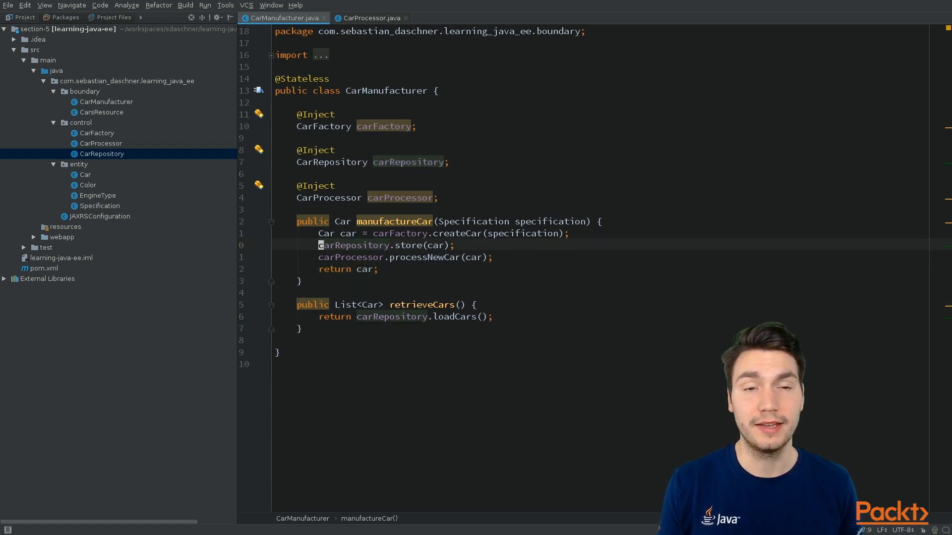
{"action": "left_click", "coordinate": [369, 17]}
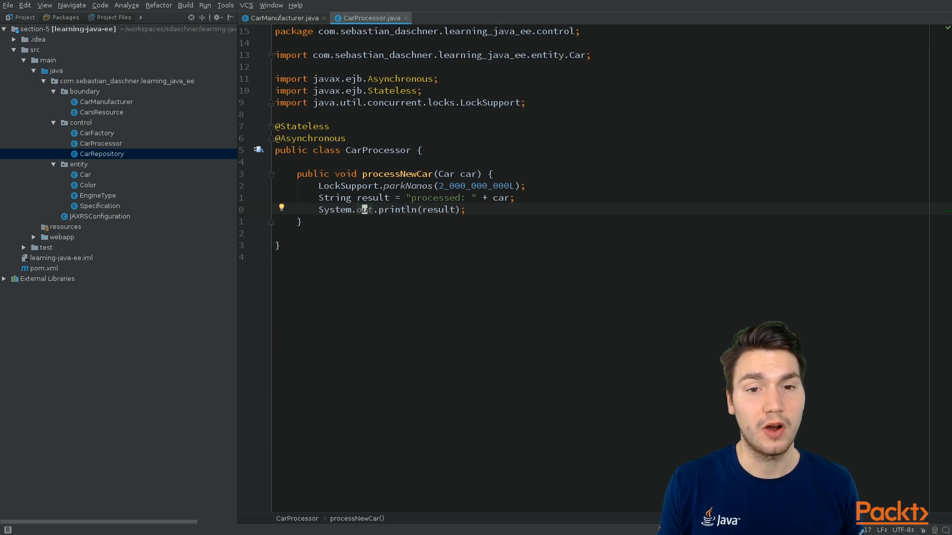
{"action": "key", "text": "ctrl+tab"}
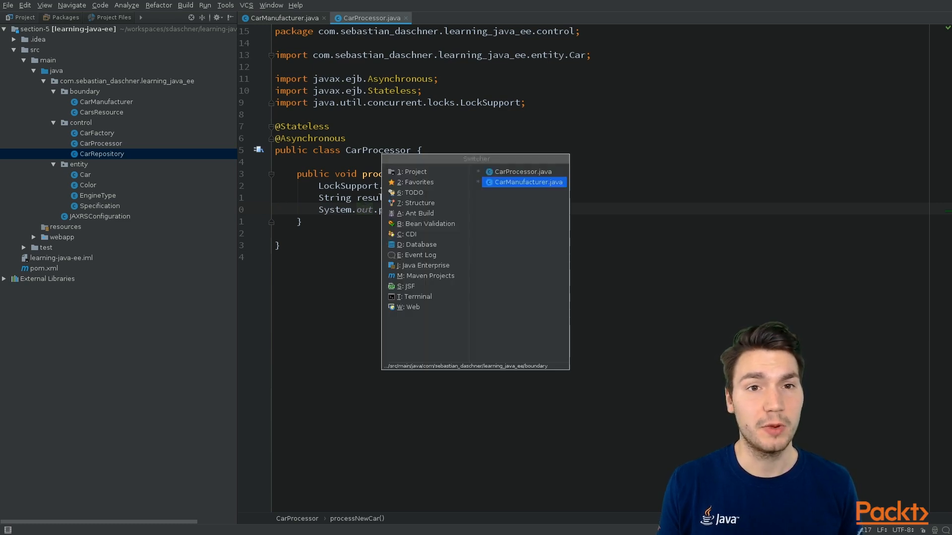
{"action": "left_click", "coordinate": [527, 182]}
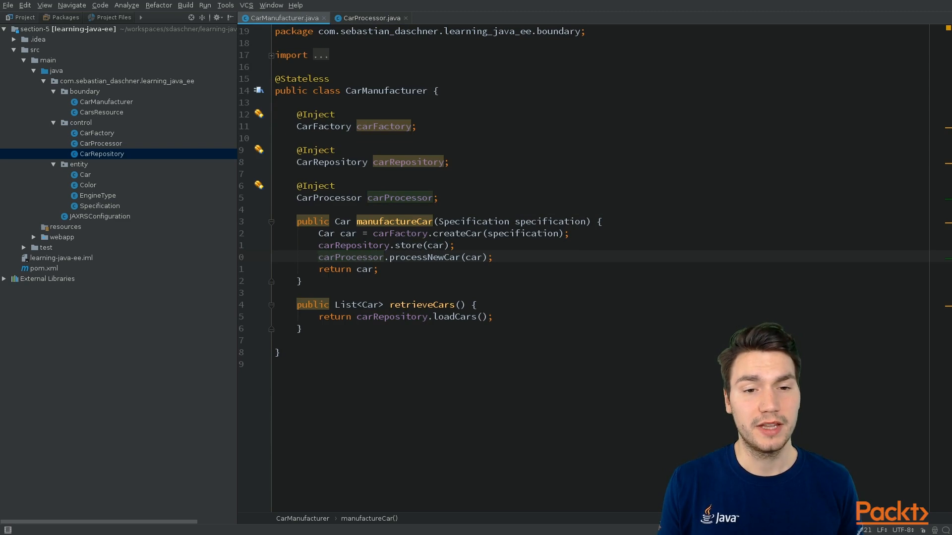